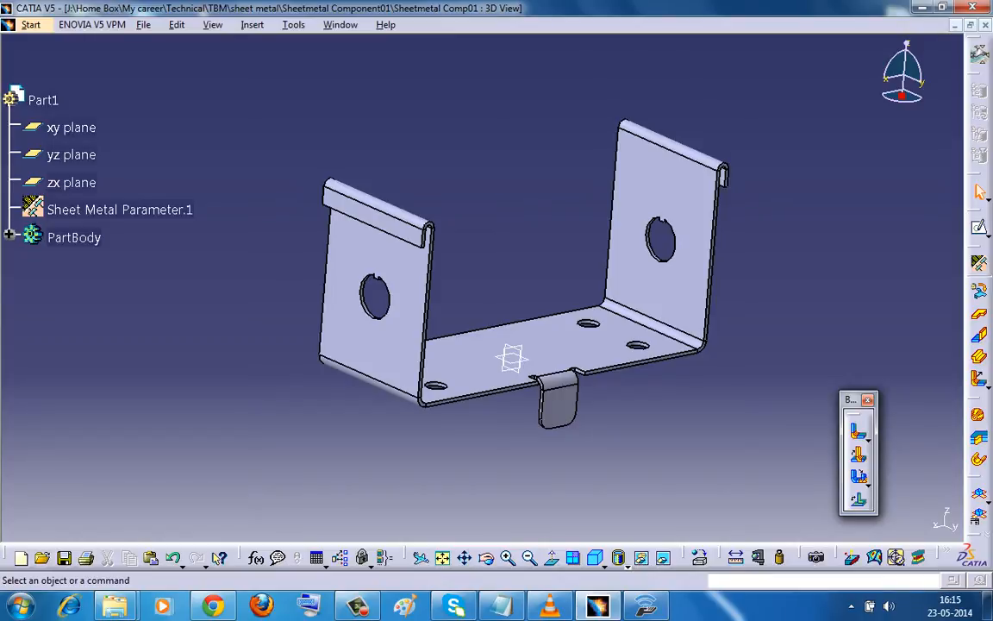
# - Float the Rolled Walls and Views toolbars out of the right-hand toolbar area
pyautogui.click(252, 24)
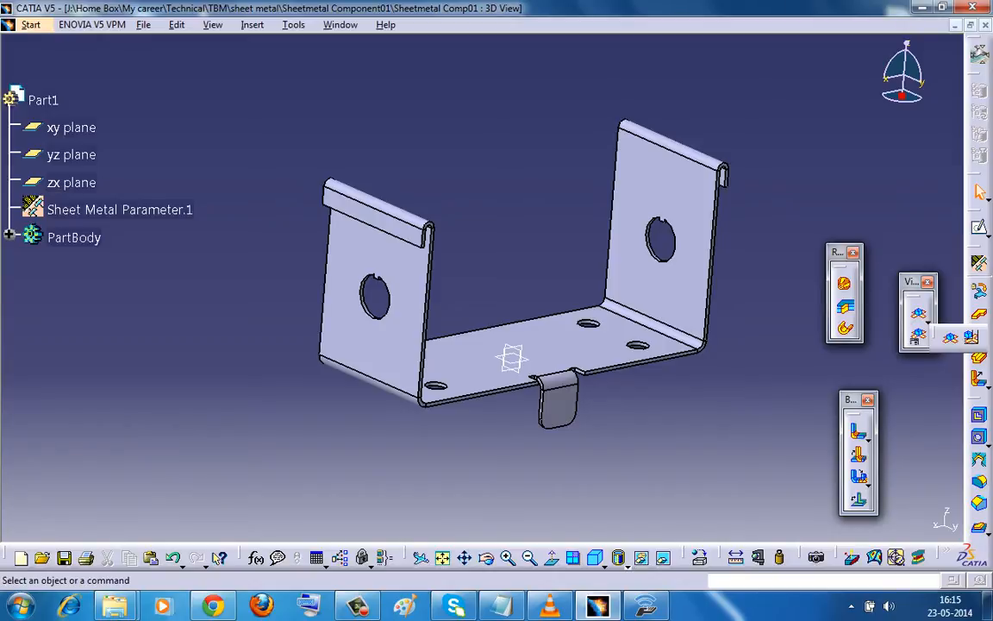
pyautogui.moveTo(918, 336)
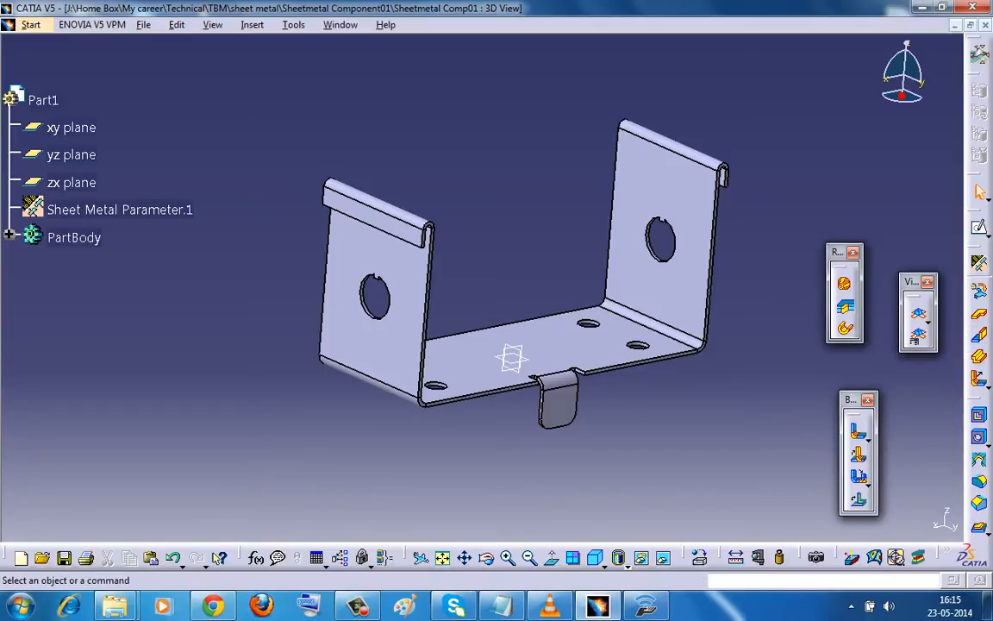
# - Run Insert > Views > Multi Viewer to open the Flat View window
pyautogui.click(252, 24)
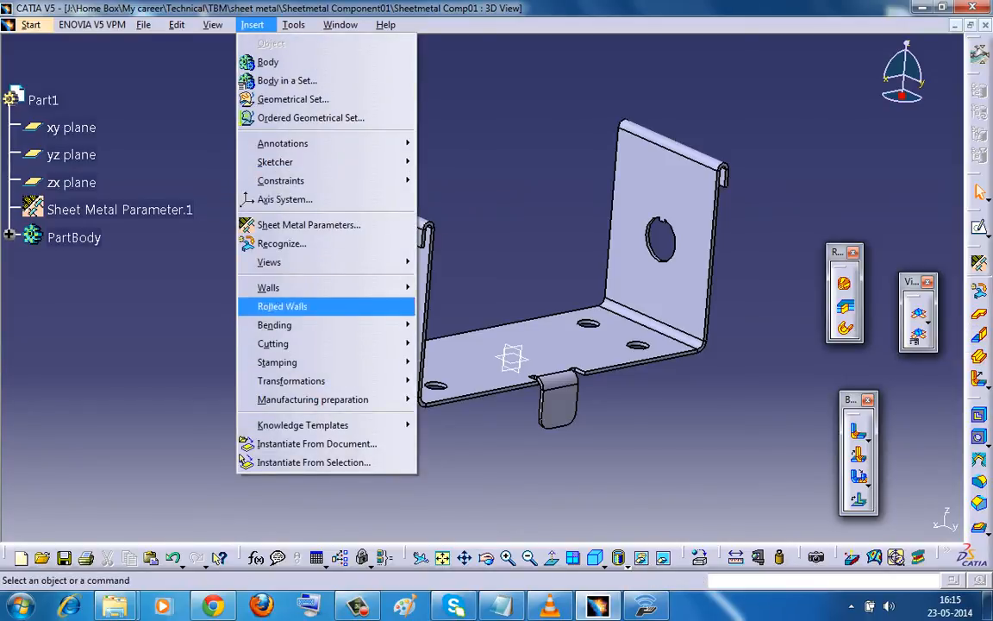
pyautogui.moveTo(269, 263)
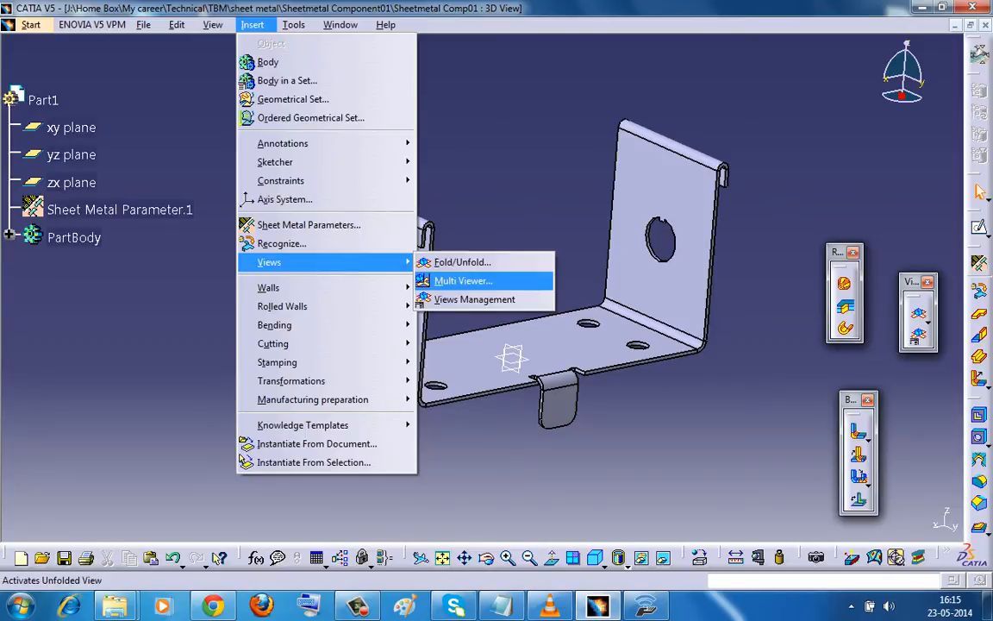
pyautogui.click(462, 262)
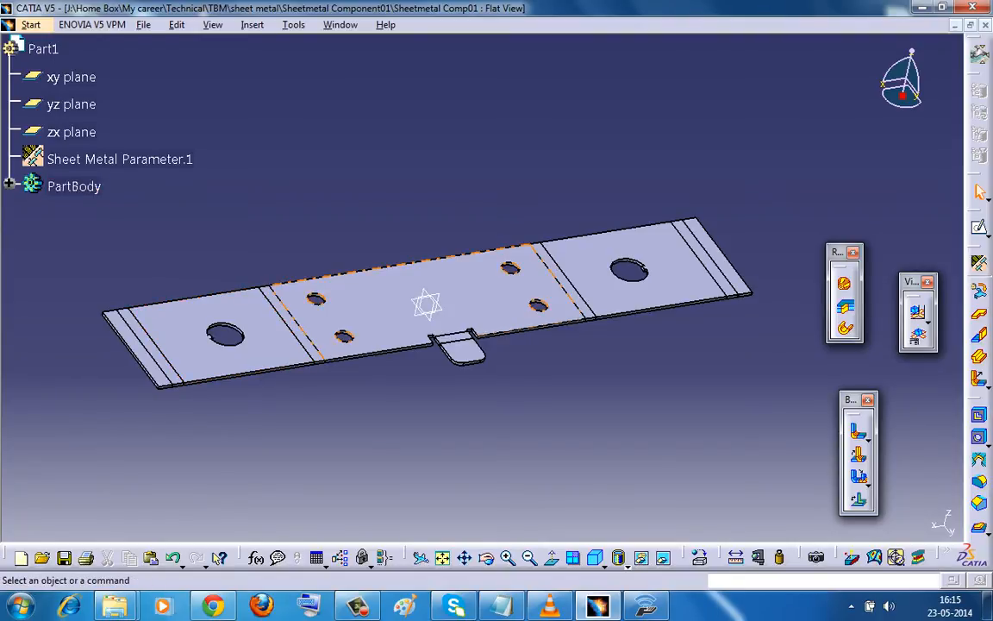
# - Tile the Flat View and 3D View windows vertically
pyautogui.click(340, 24)
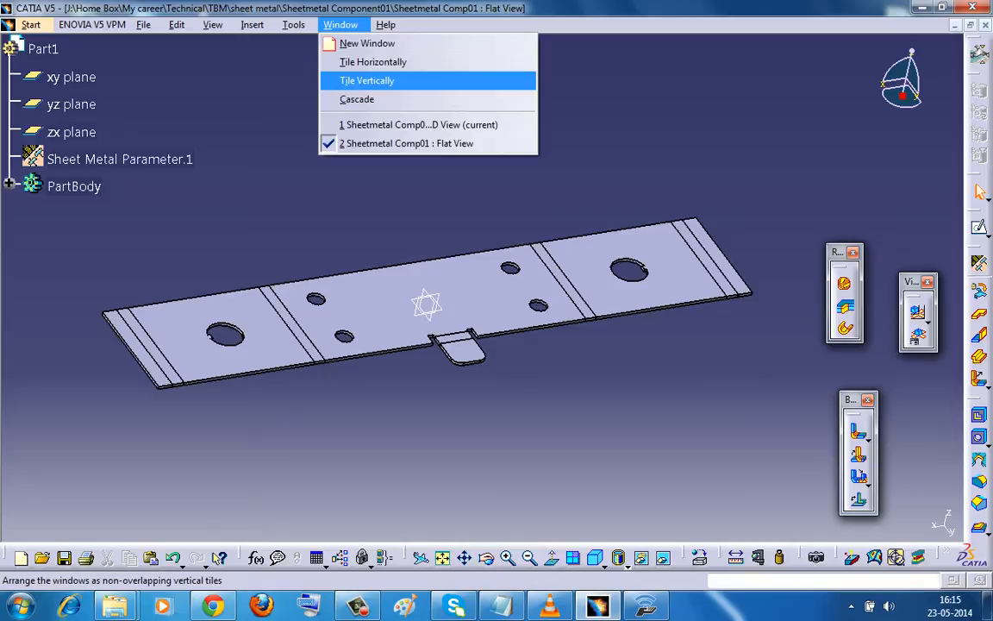
pyautogui.click(366, 80)
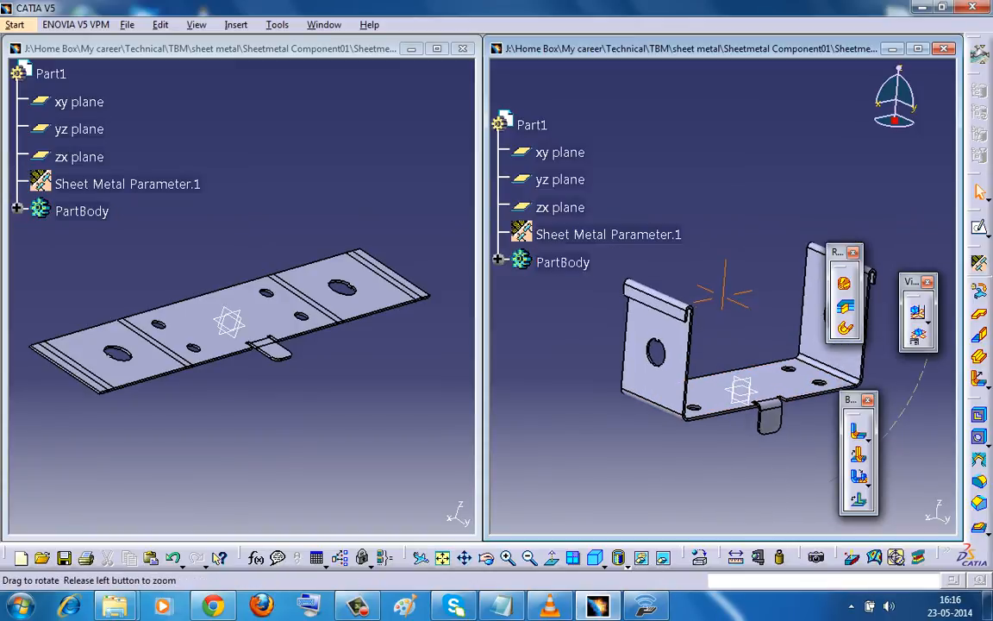
# - Zoom onto the hemmed end and pick the hem's long edge in the 3D view
pyautogui.moveTo(733, 344); pyautogui.dragTo(630, 406)
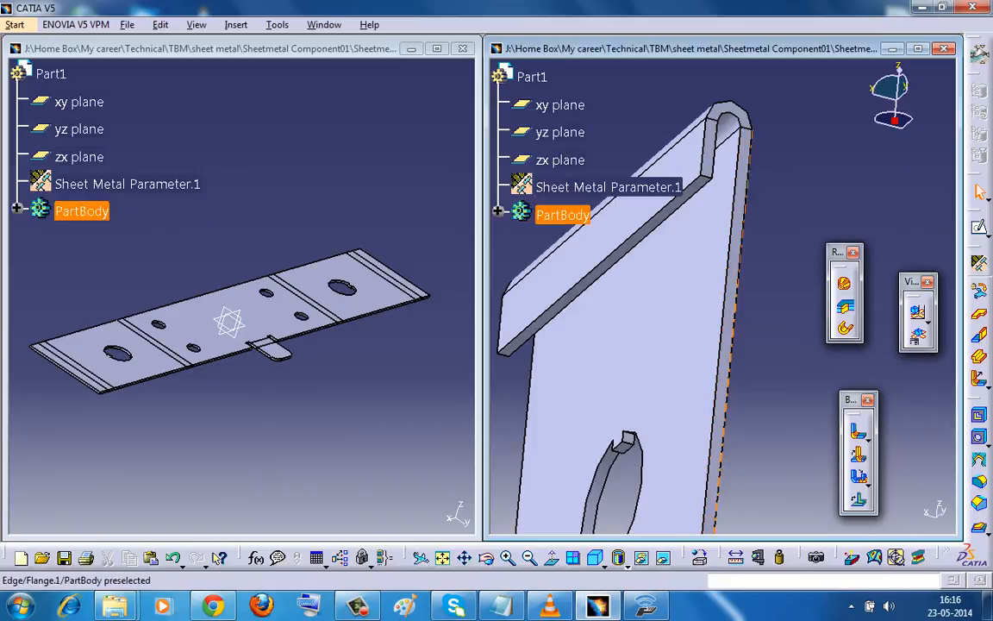
pyautogui.click(604, 259)
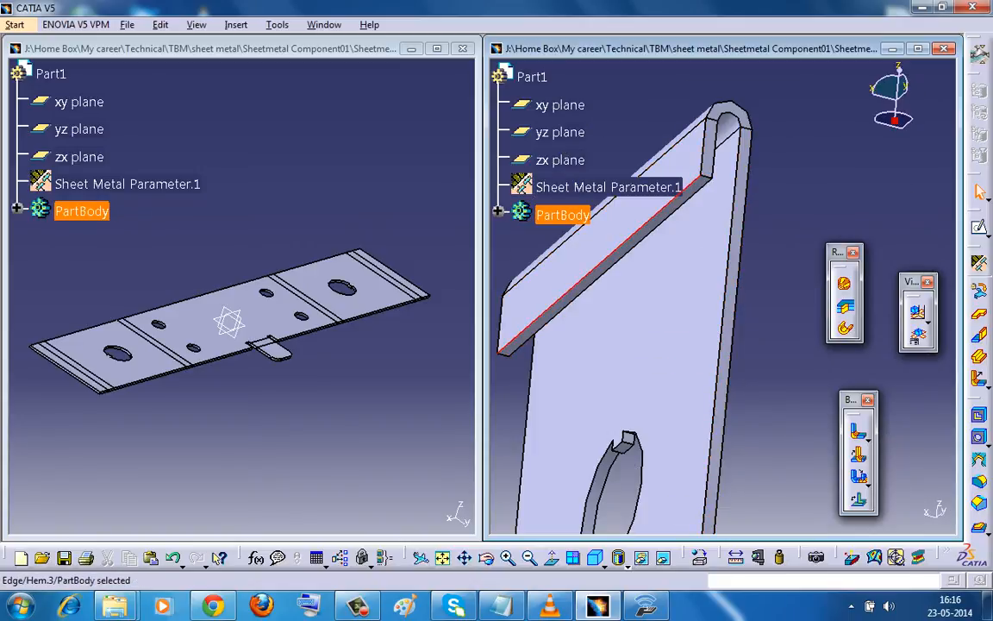
pyautogui.click(235, 24)
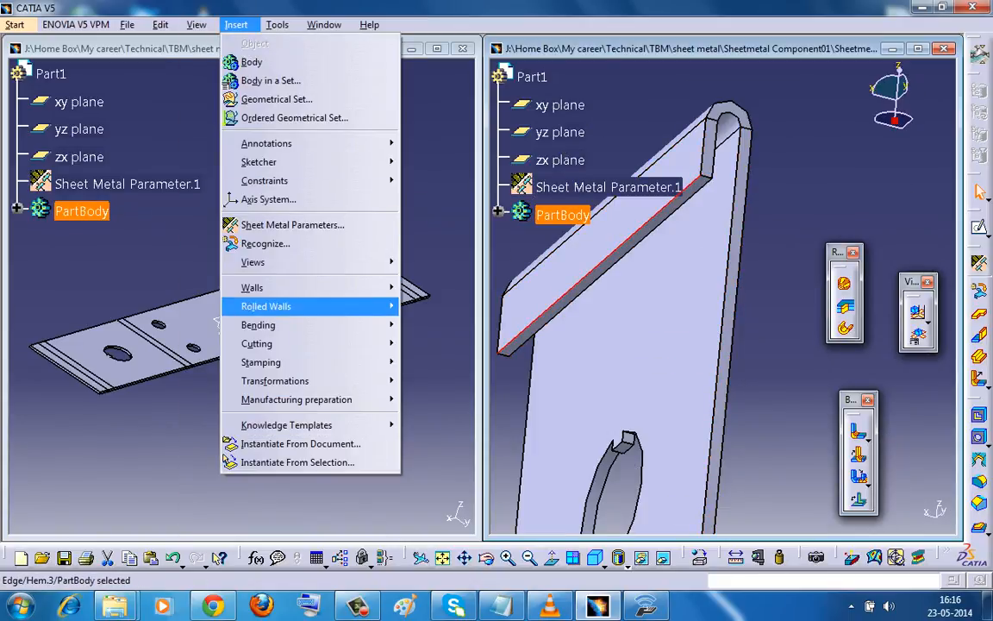
pyautogui.moveTo(252, 287)
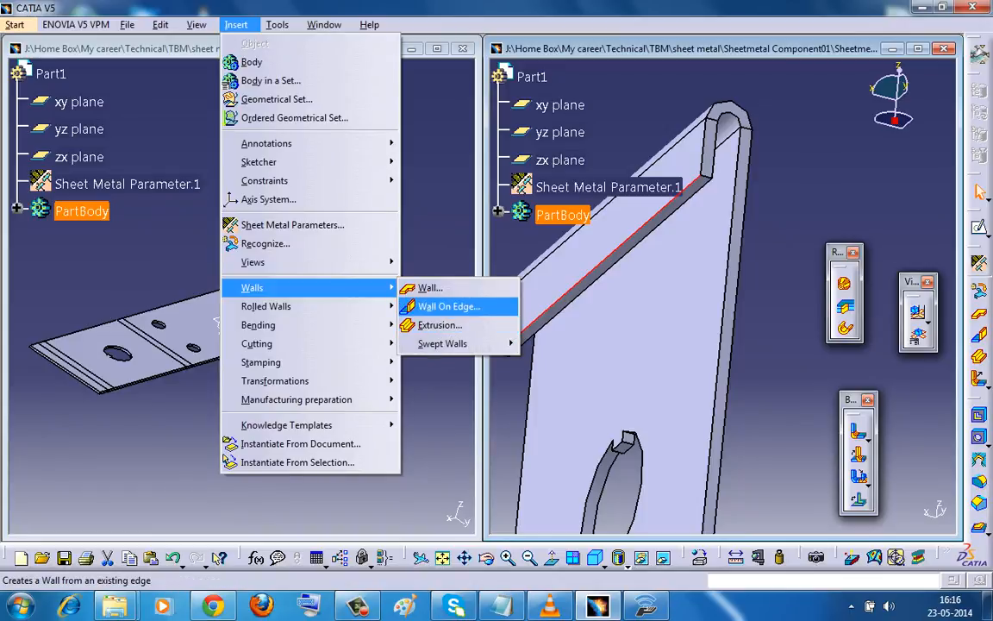
# - Create a Wall On Edge with Height 13mm and Angle 90deg
pyautogui.click(447, 306)
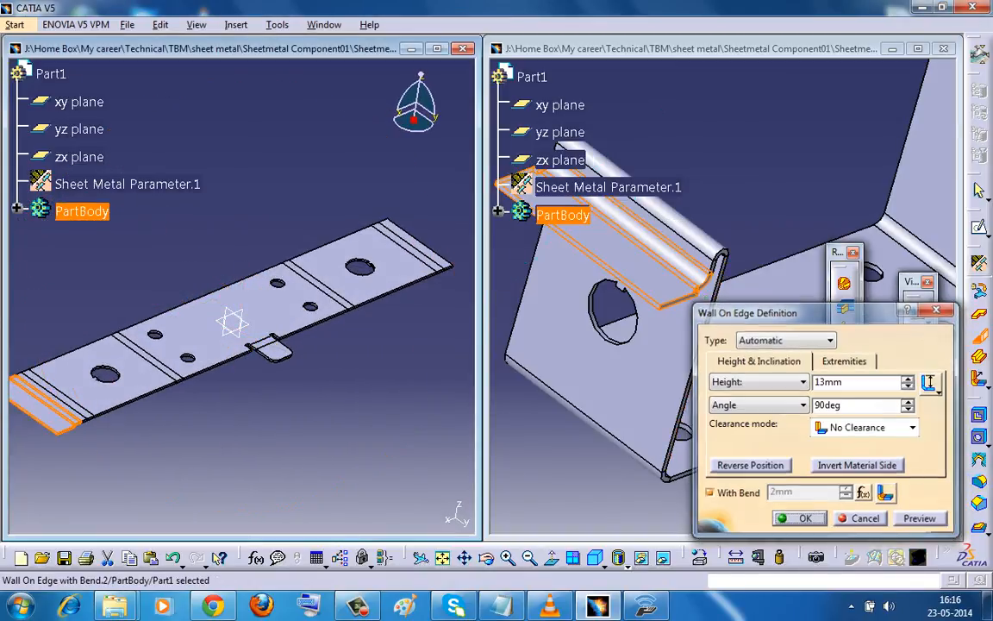
pyautogui.click(805, 518)
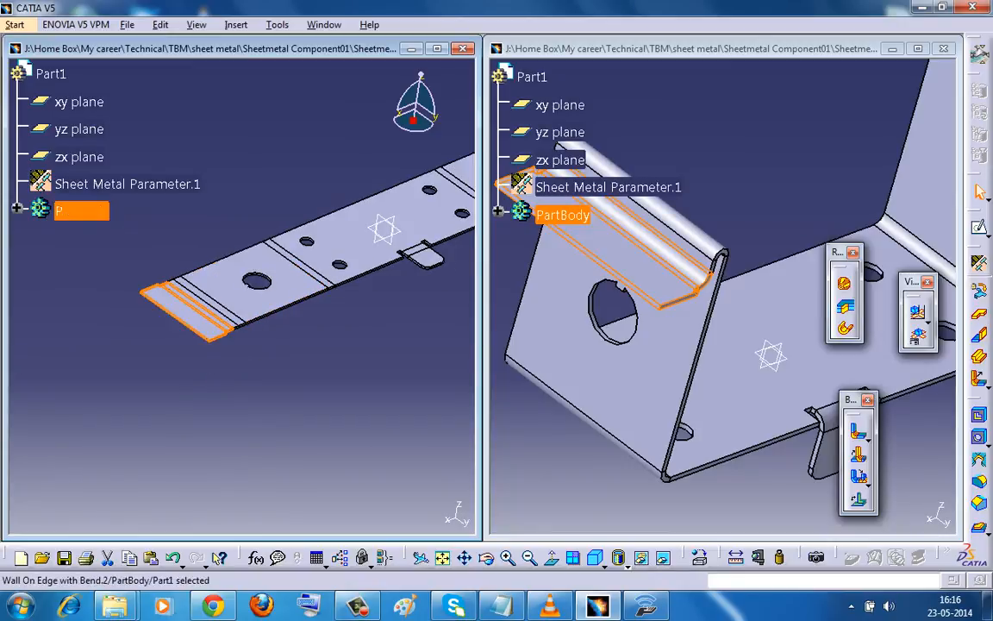